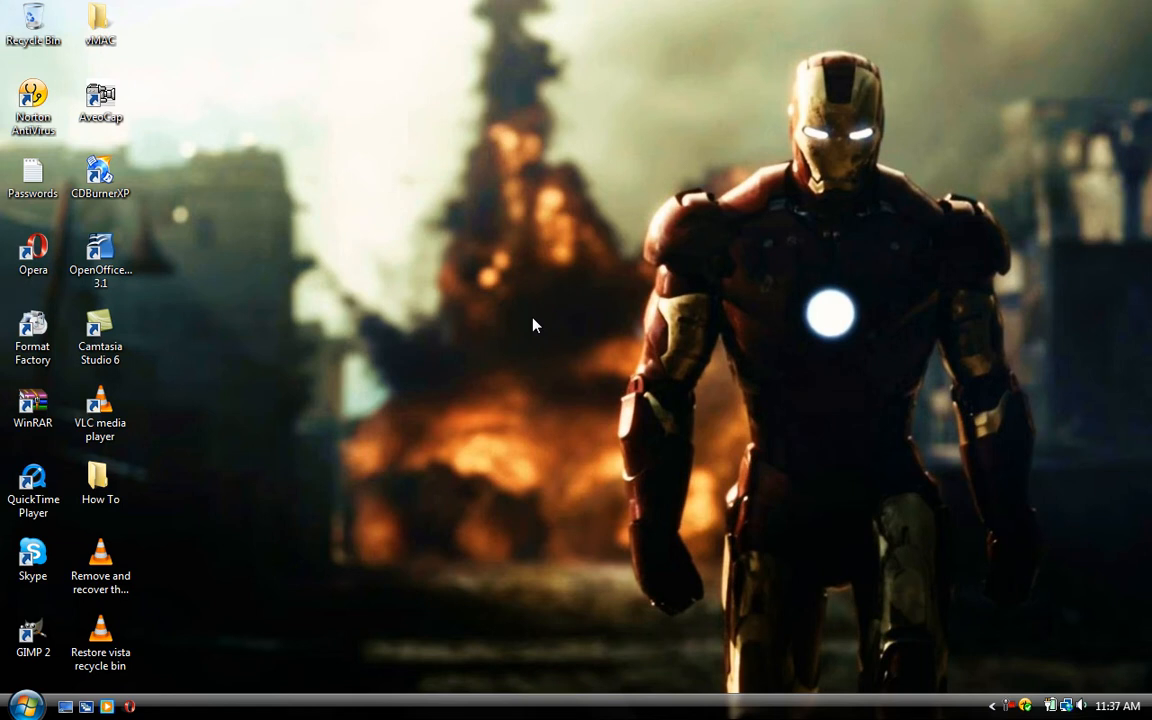
Launch Format Factory from its desktop shortcut
left_click(100, 330)
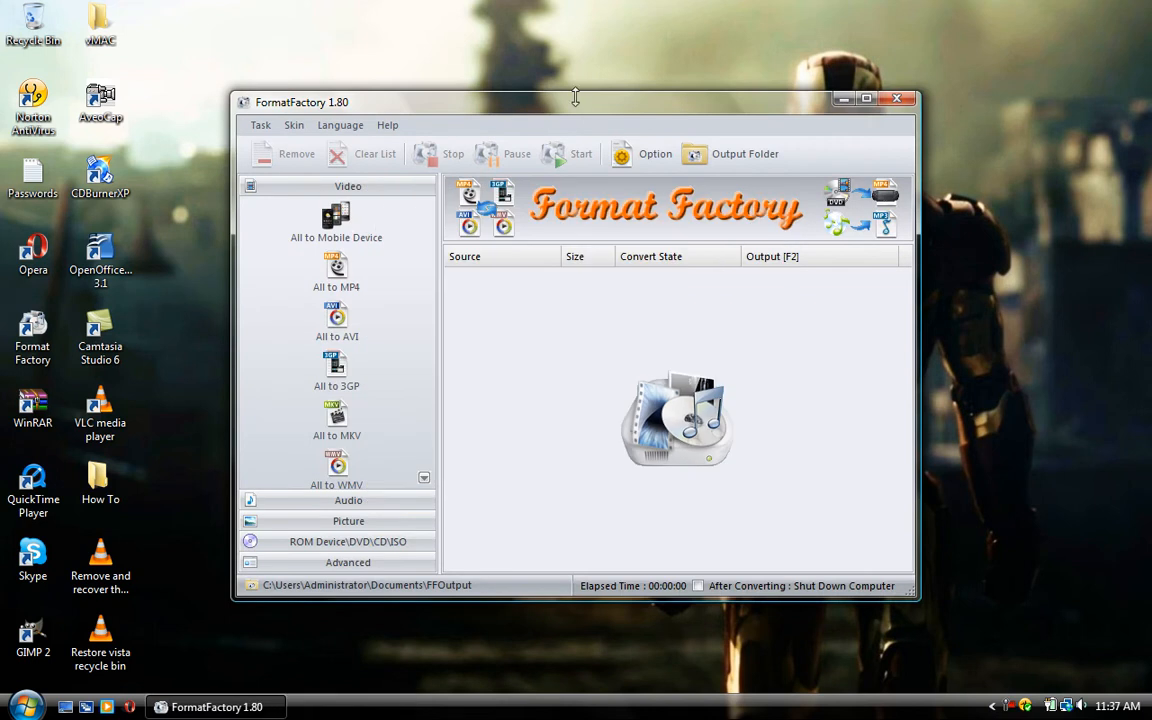
left_click_drag(576, 102, 596, 66)
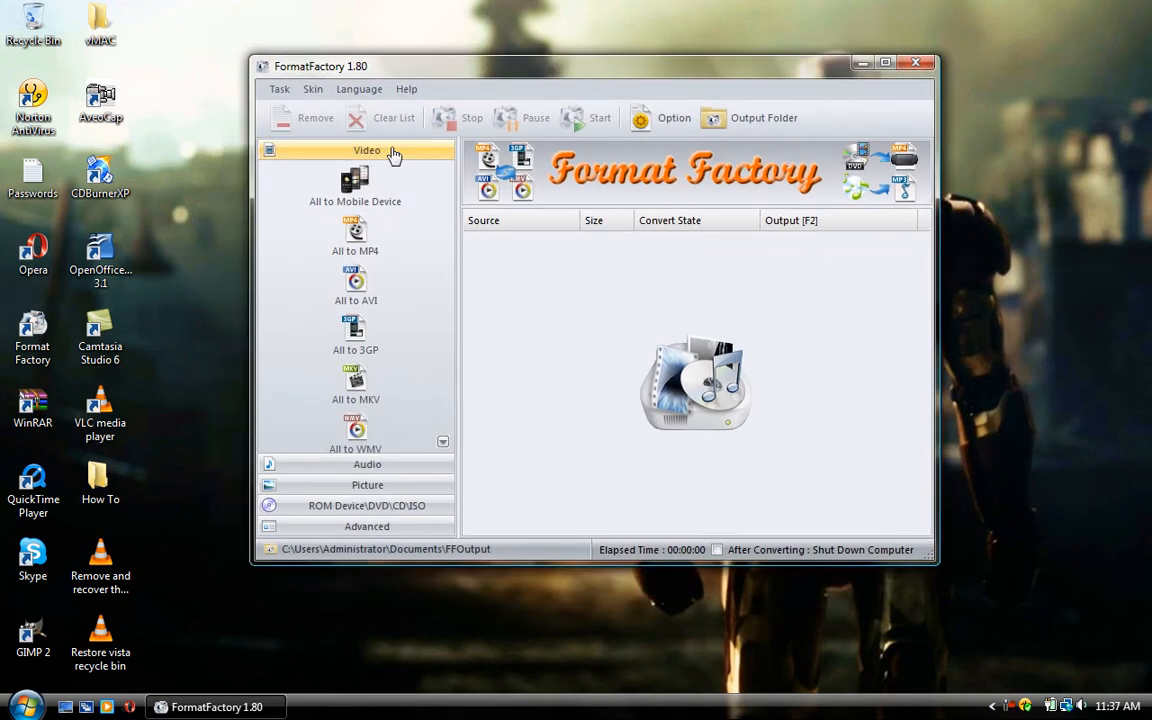
left_click(368, 170)
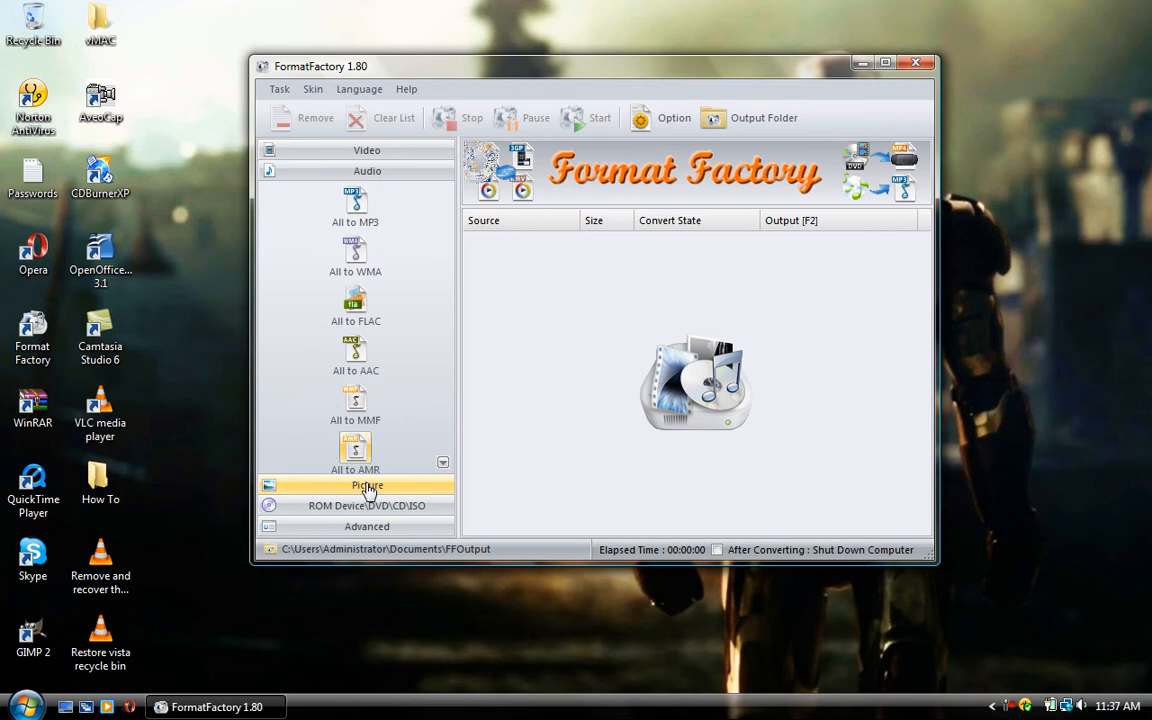
left_click(368, 486)
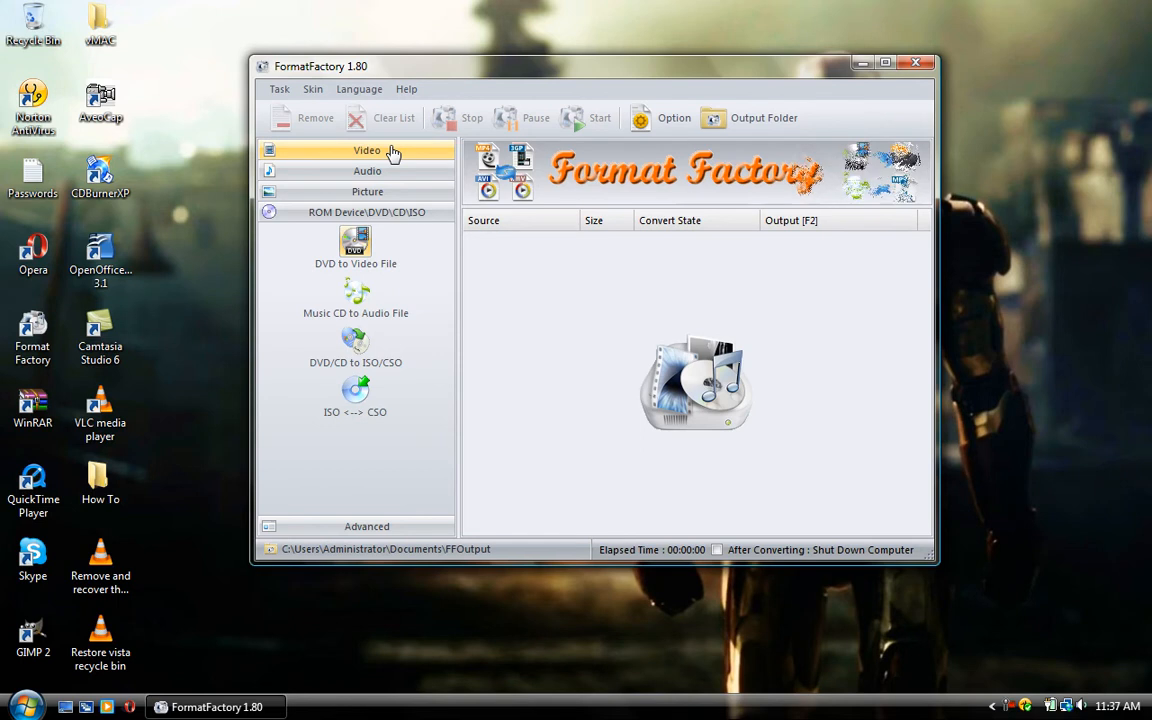
left_click(368, 170)
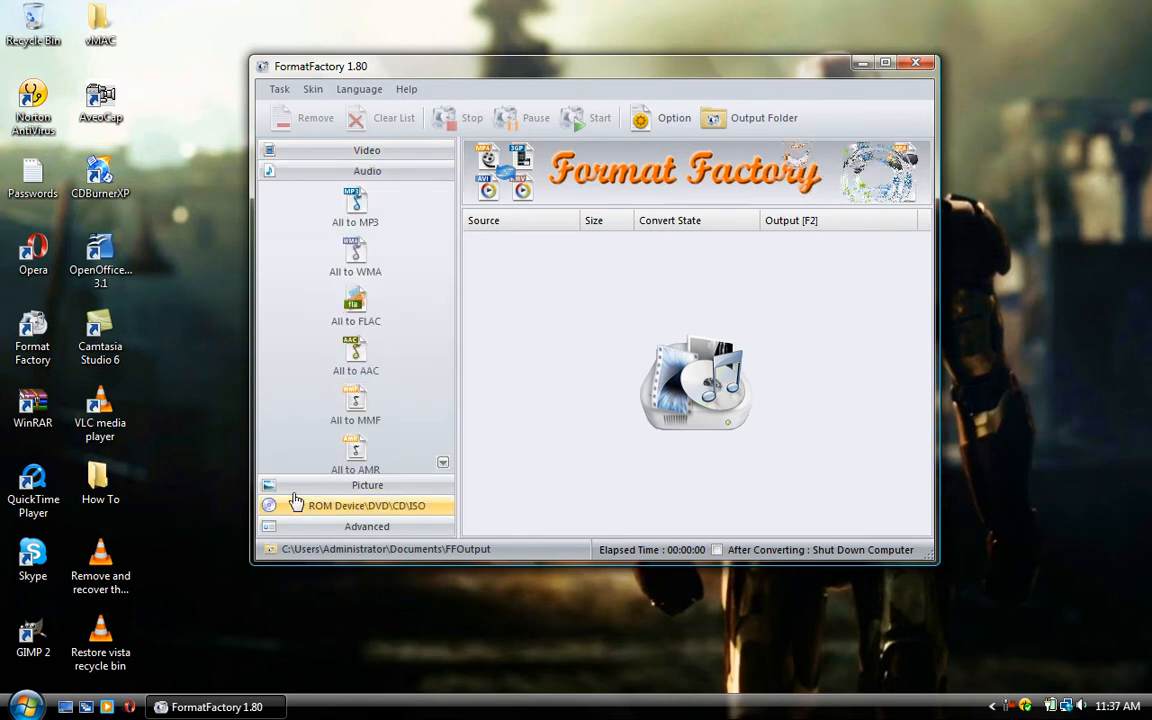
left_click(368, 150)
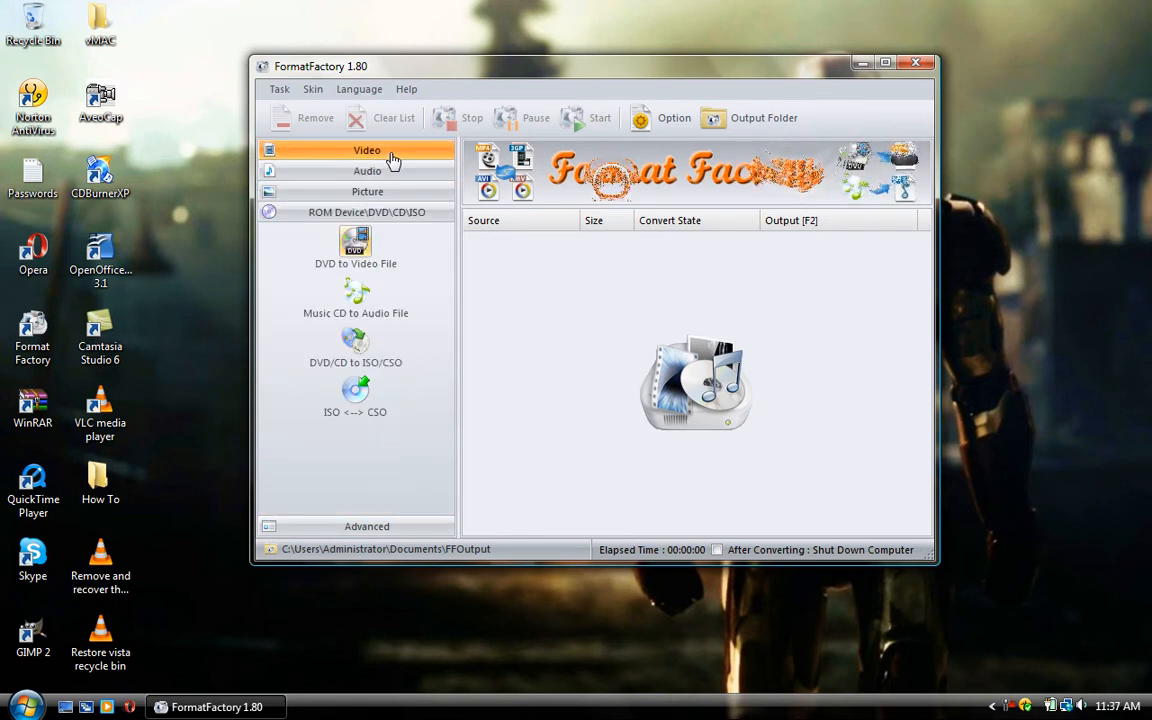
left_click(368, 150)
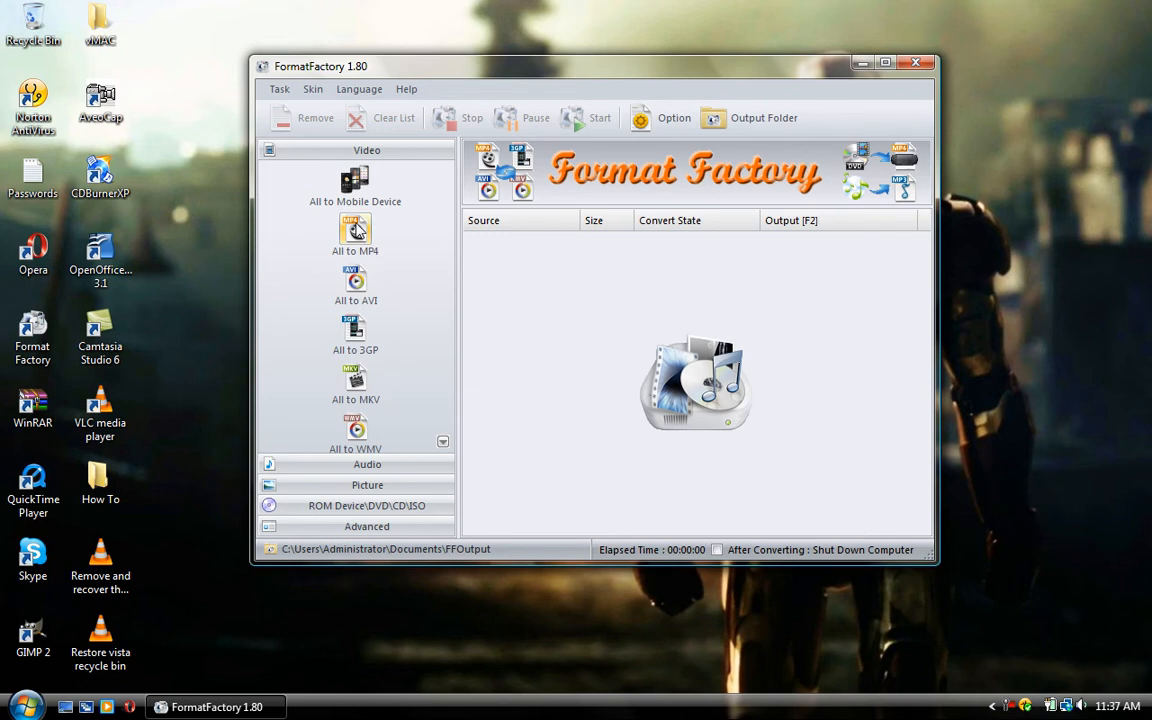
Start an All to MP4 job and set its output Video Size to 720x480
left_click(356, 230)
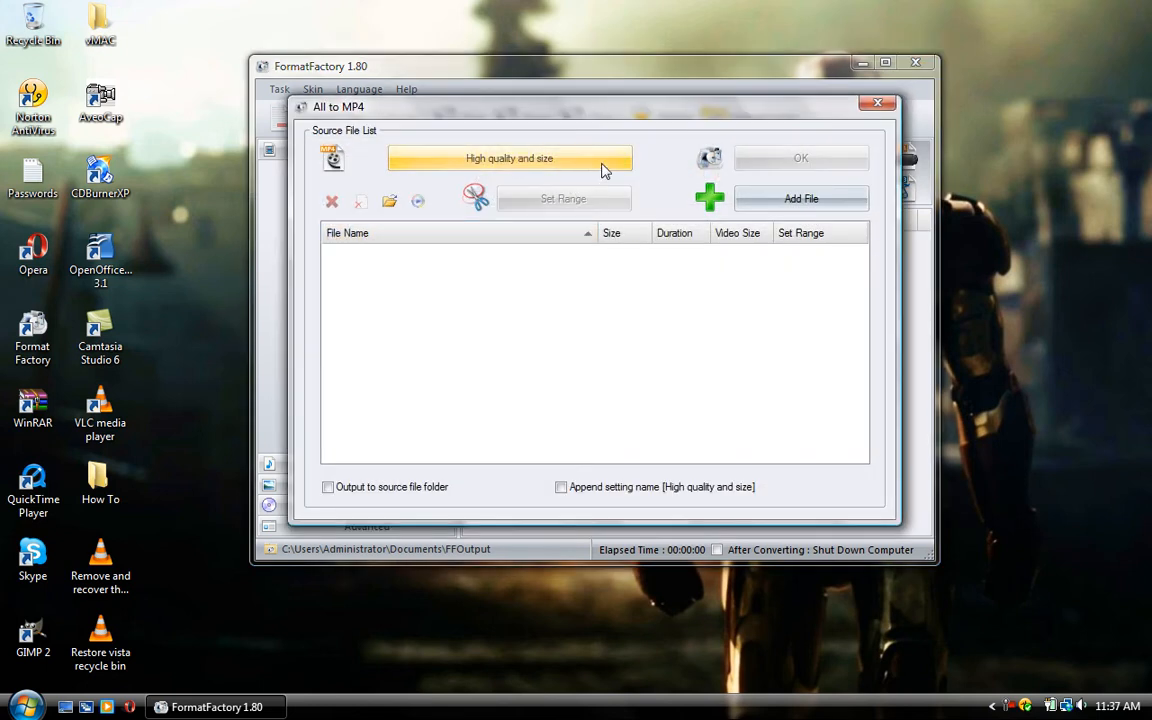
left_click(508, 158)
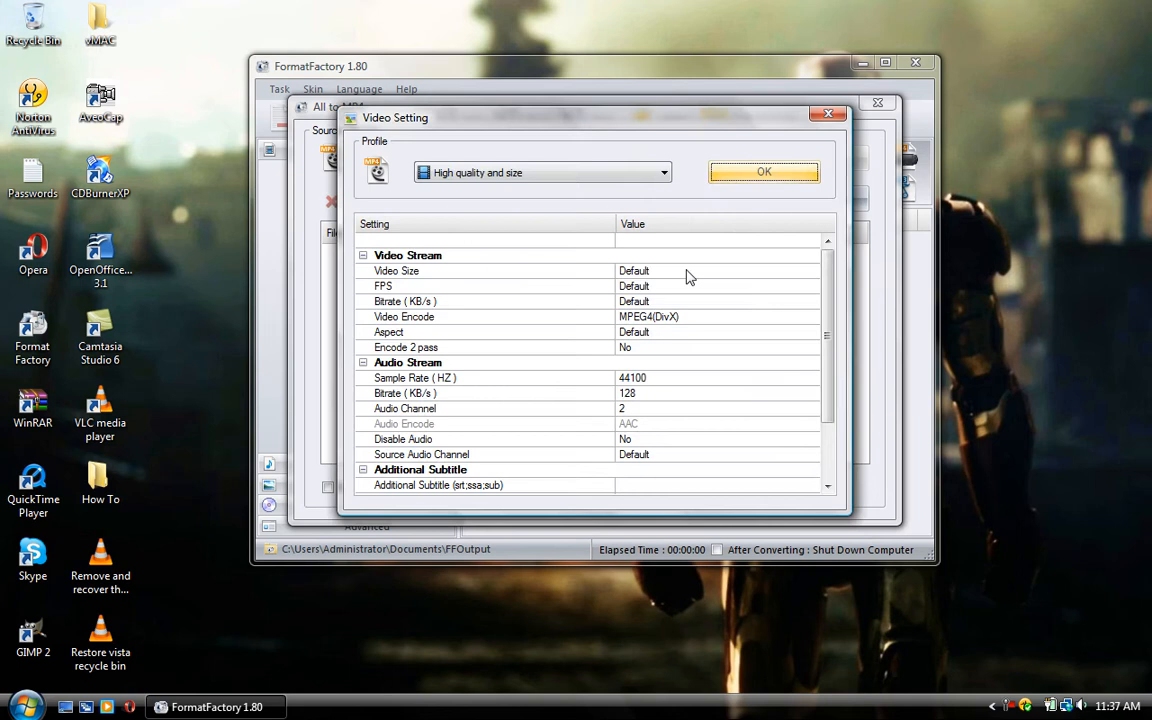
left_click(812, 272)
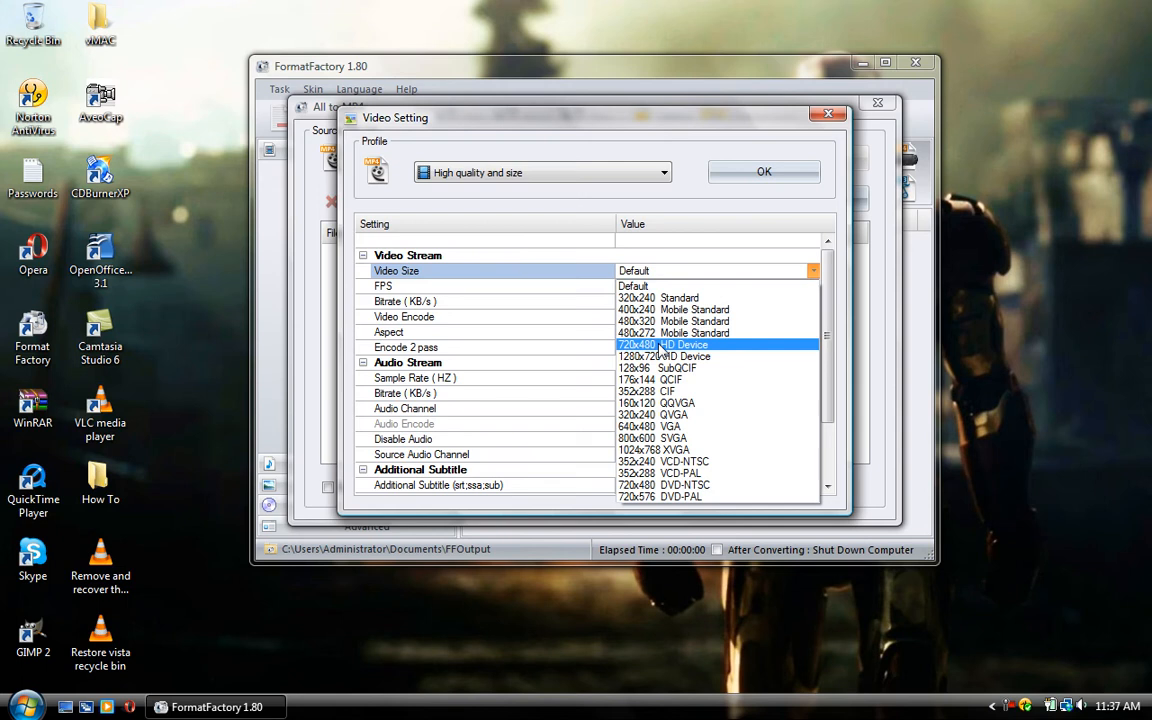
left_click(662, 344)
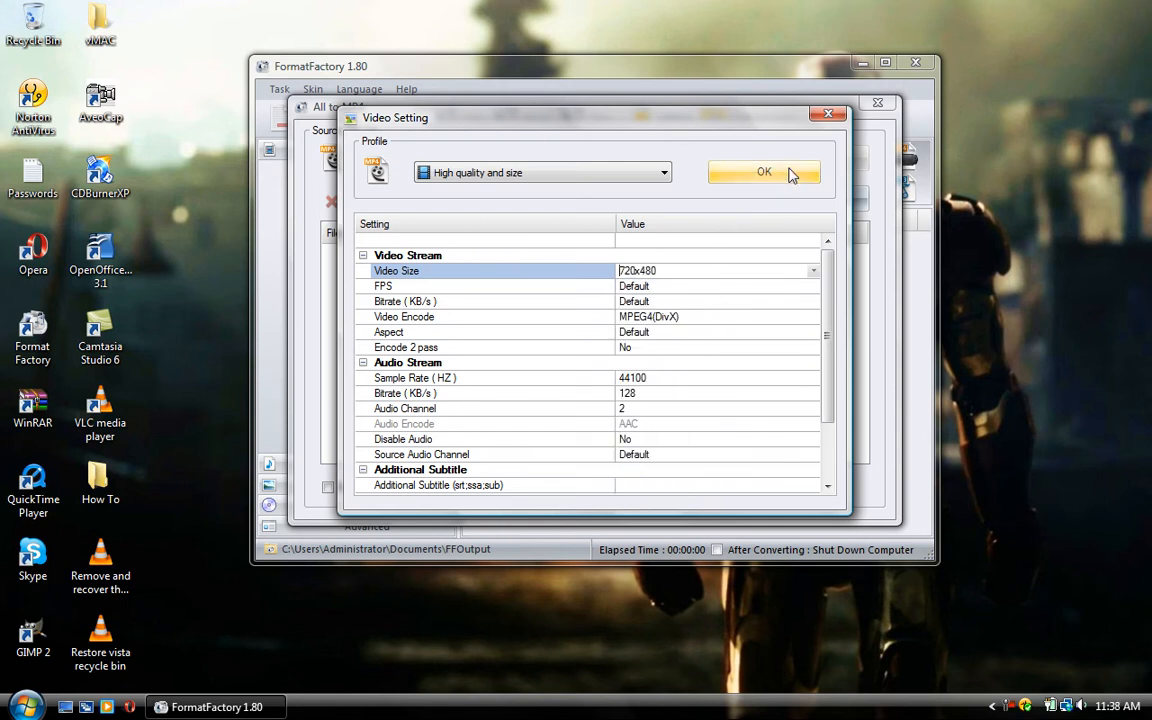
left_click(764, 172)
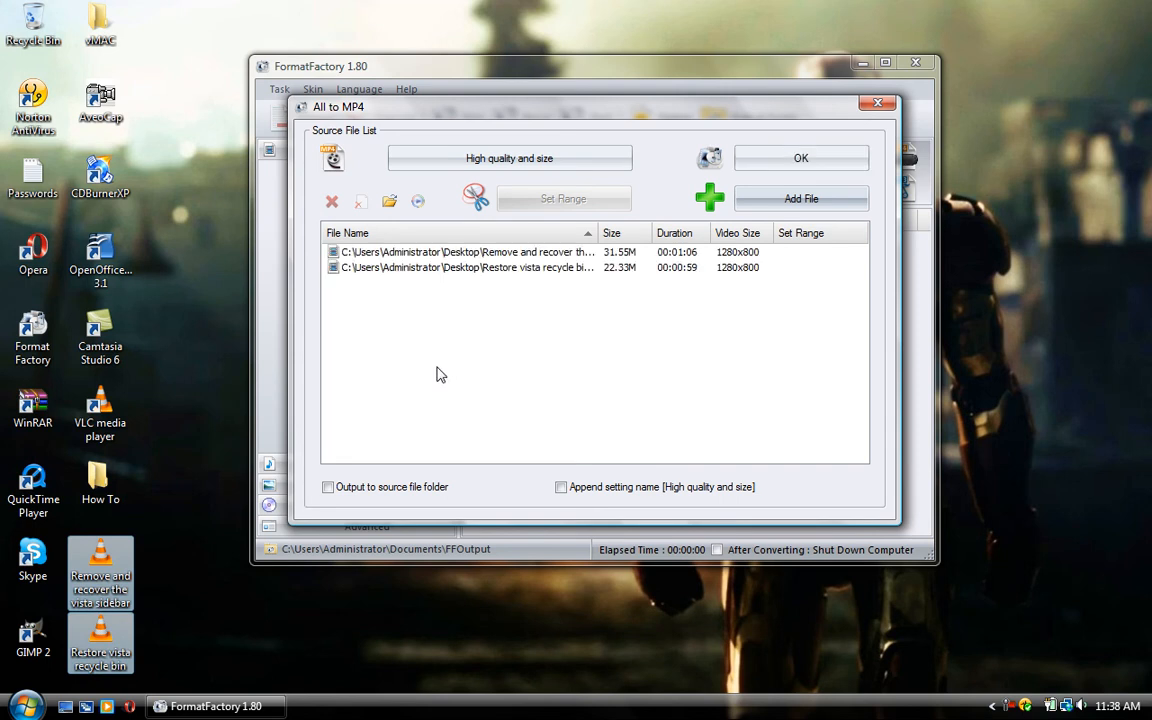
mouse_move(724, 296)
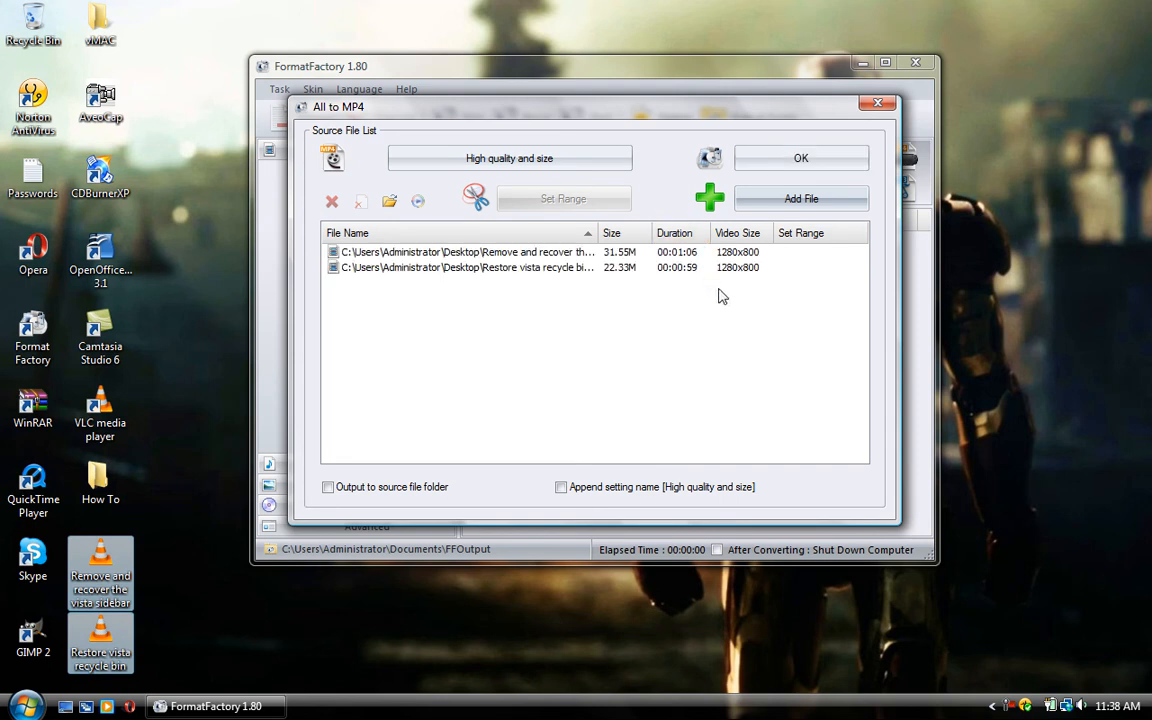
mouse_move(800, 158)
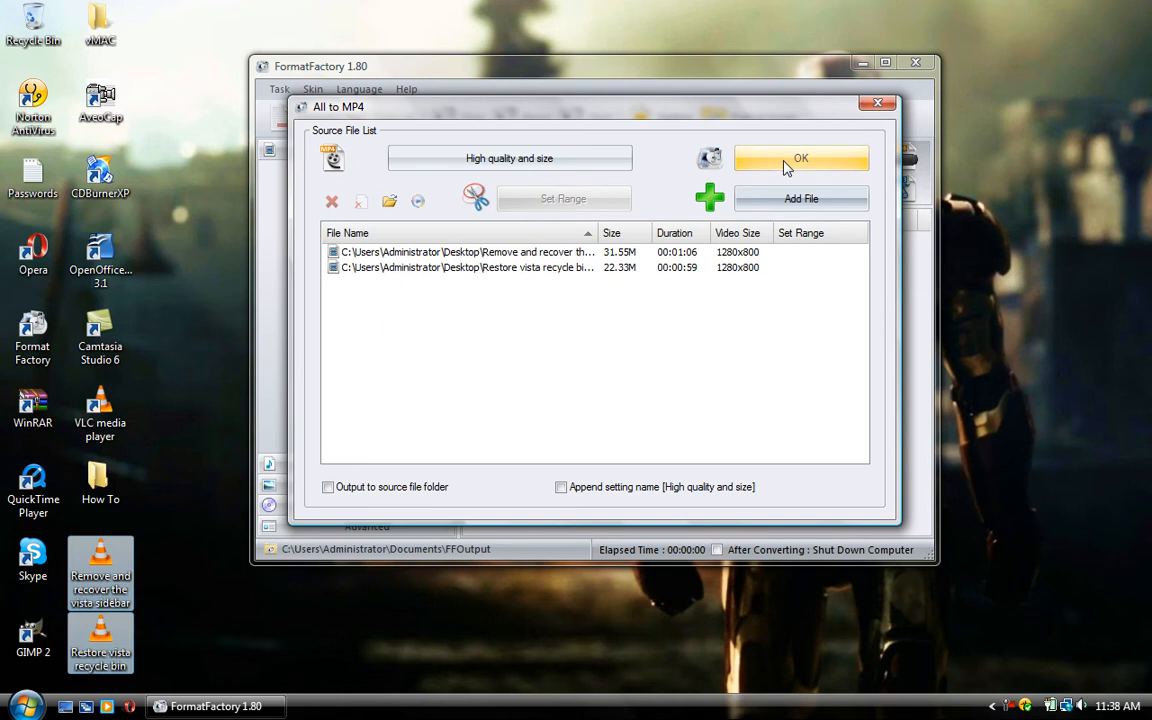
Add the two desktop videos to the task list as All to MP4 jobs
left_click(800, 158)
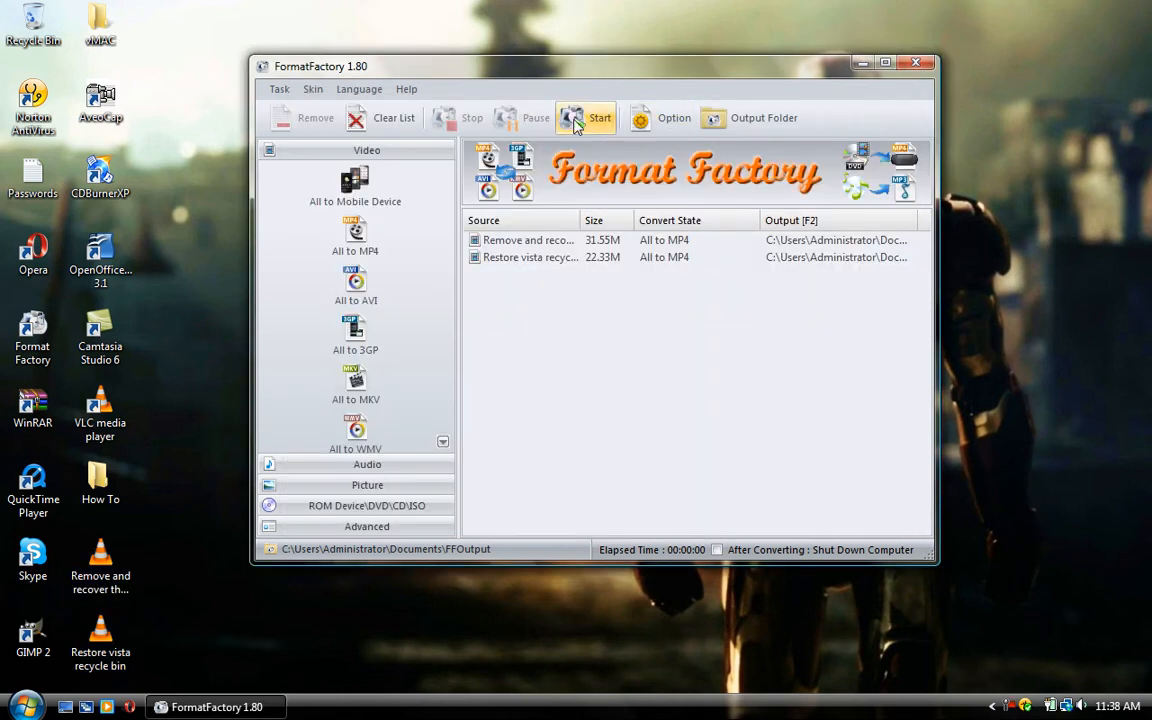
Start converting the queued videos, then bring up Opera with Google results for 'format factory'
left_click(600, 116)
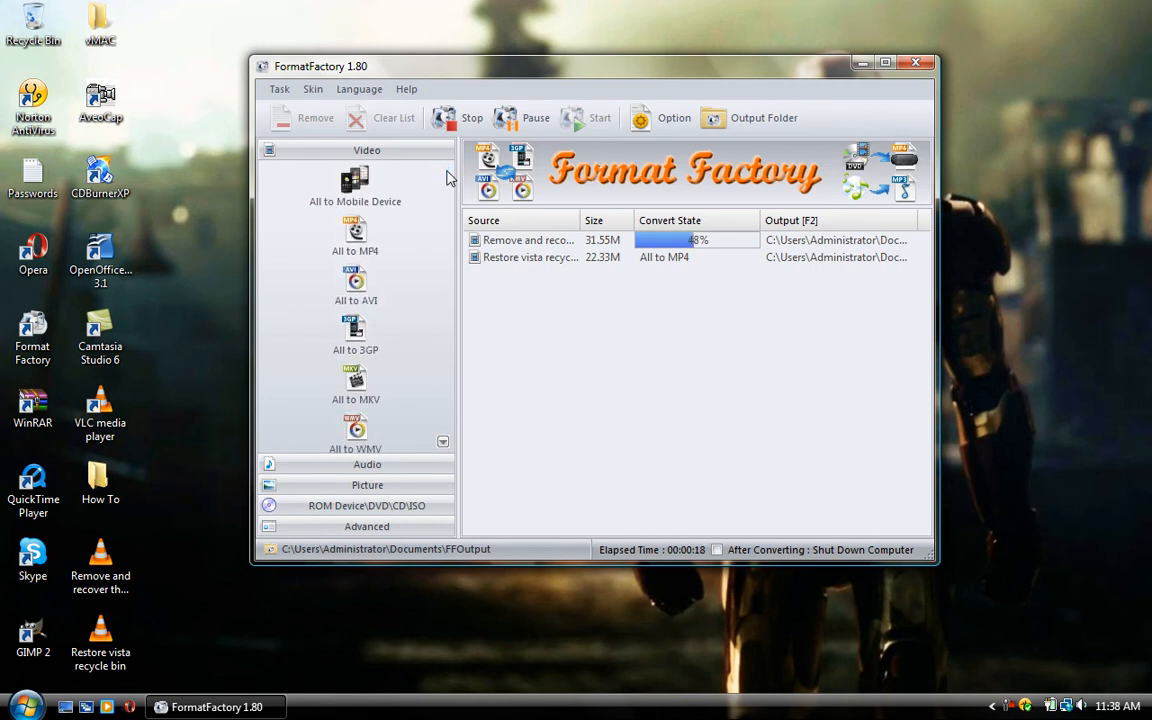
left_click(862, 62)
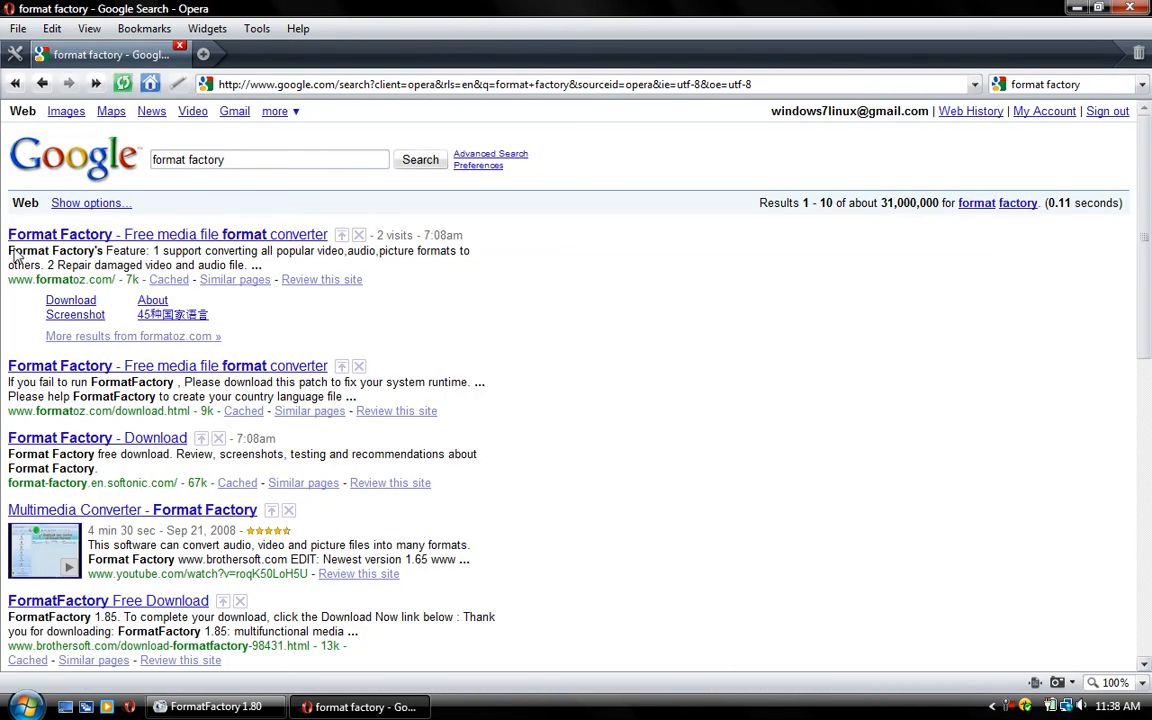
mouse_move(50, 288)
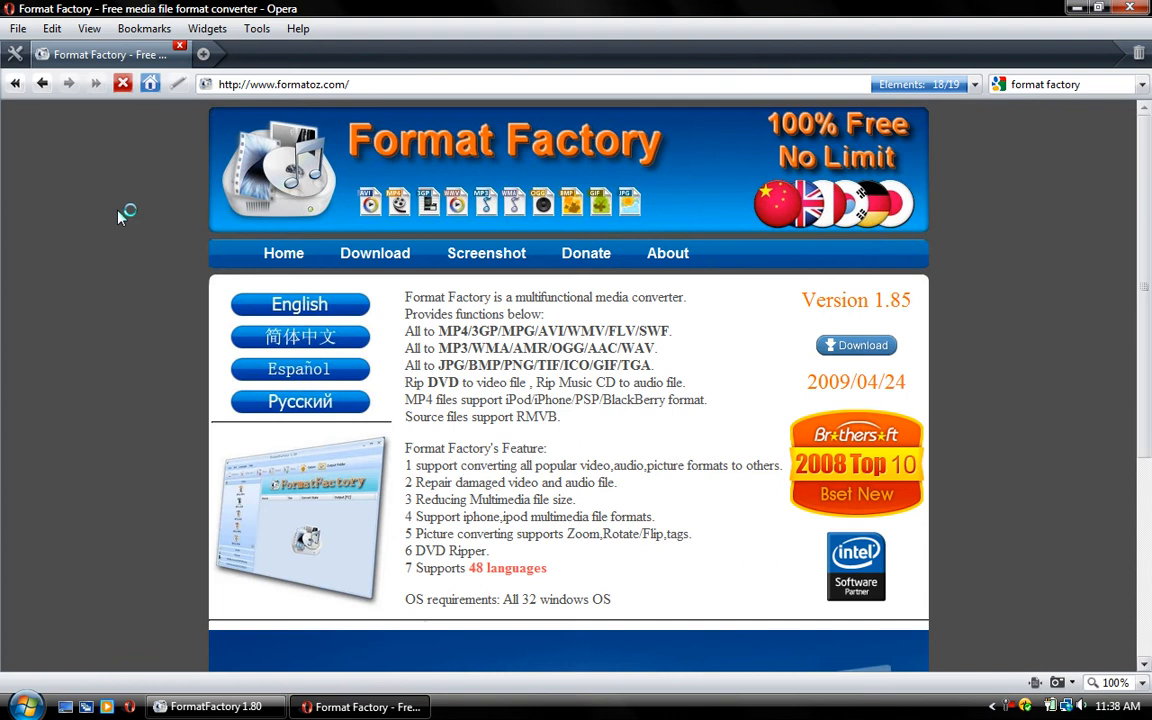
Reach the Format Factory 1.85 download page on formatoz.com, then close Opera
left_click(376, 252)
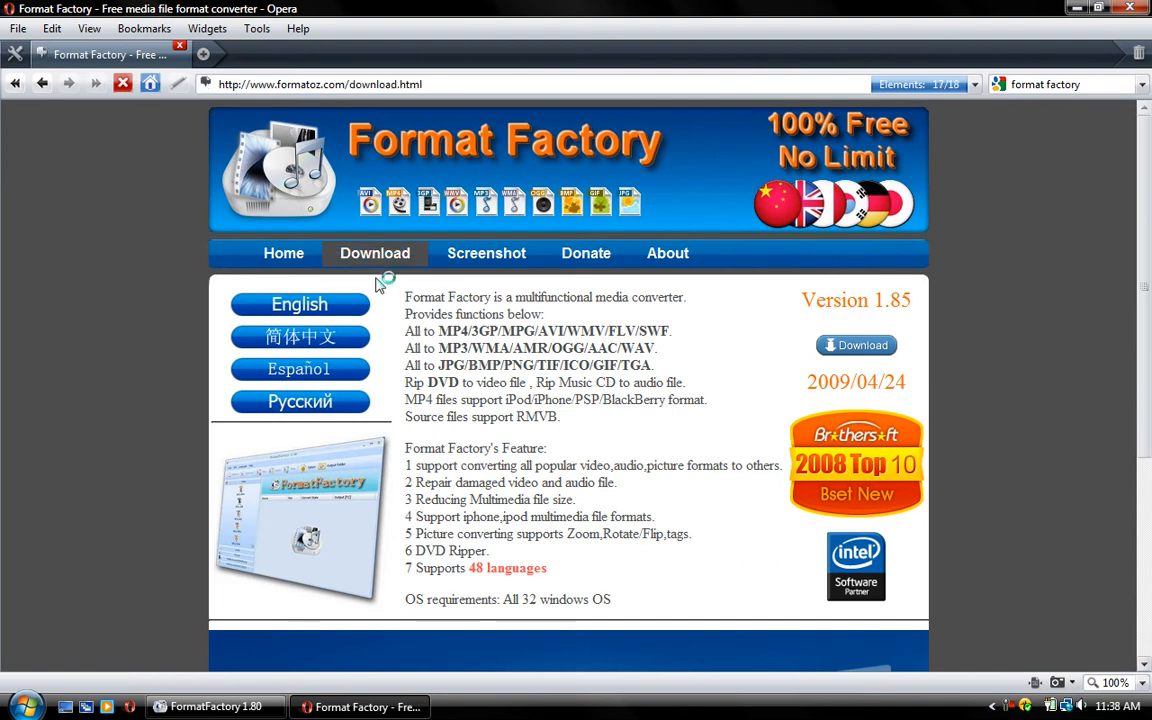
left_click(374, 252)
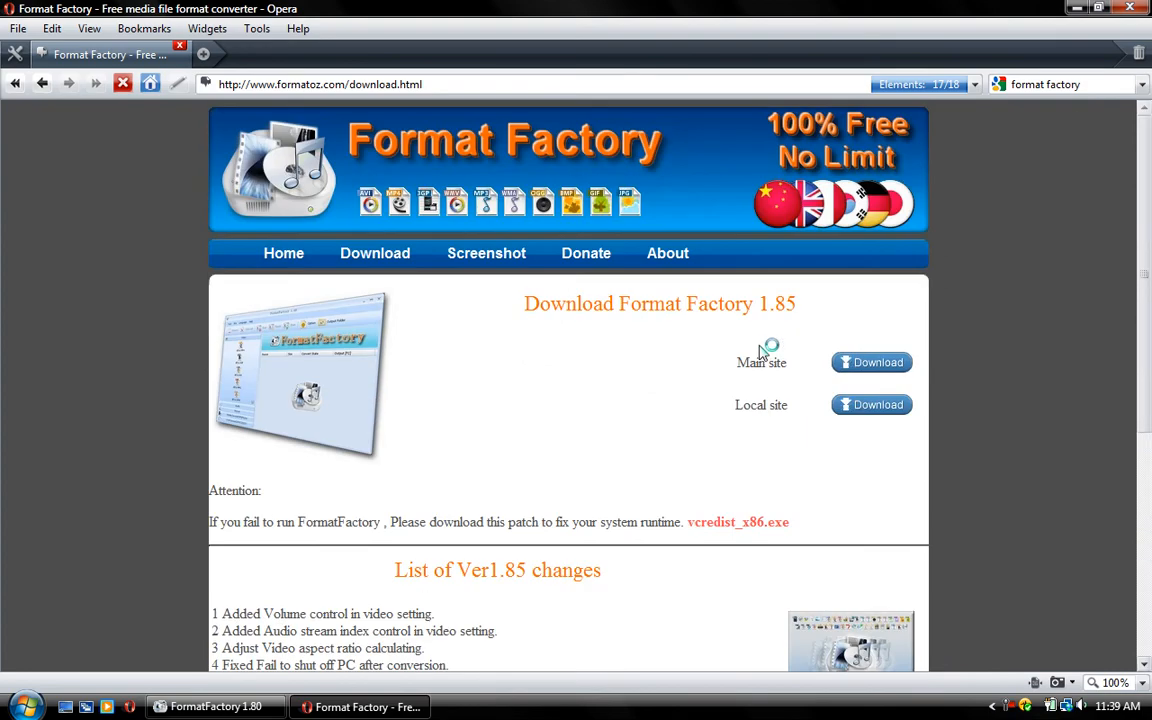
left_click(1076, 8)
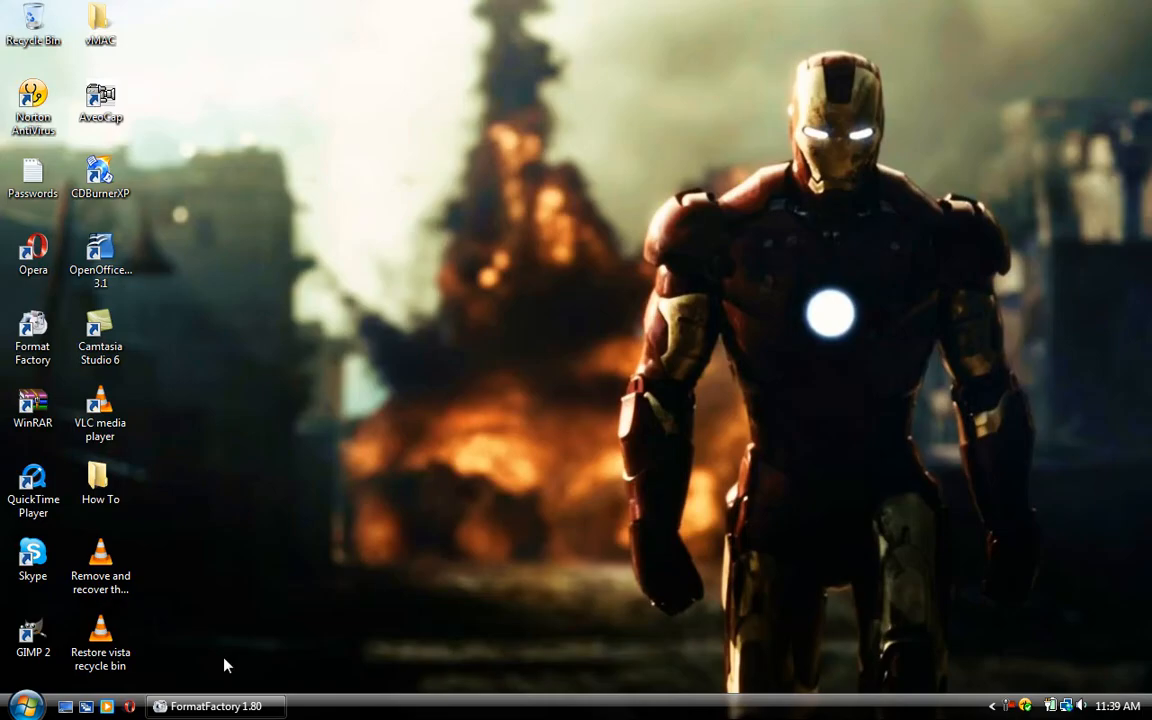
Restore Format Factory and, once both tasks complete, show the FFOutput folder
left_click(214, 706)
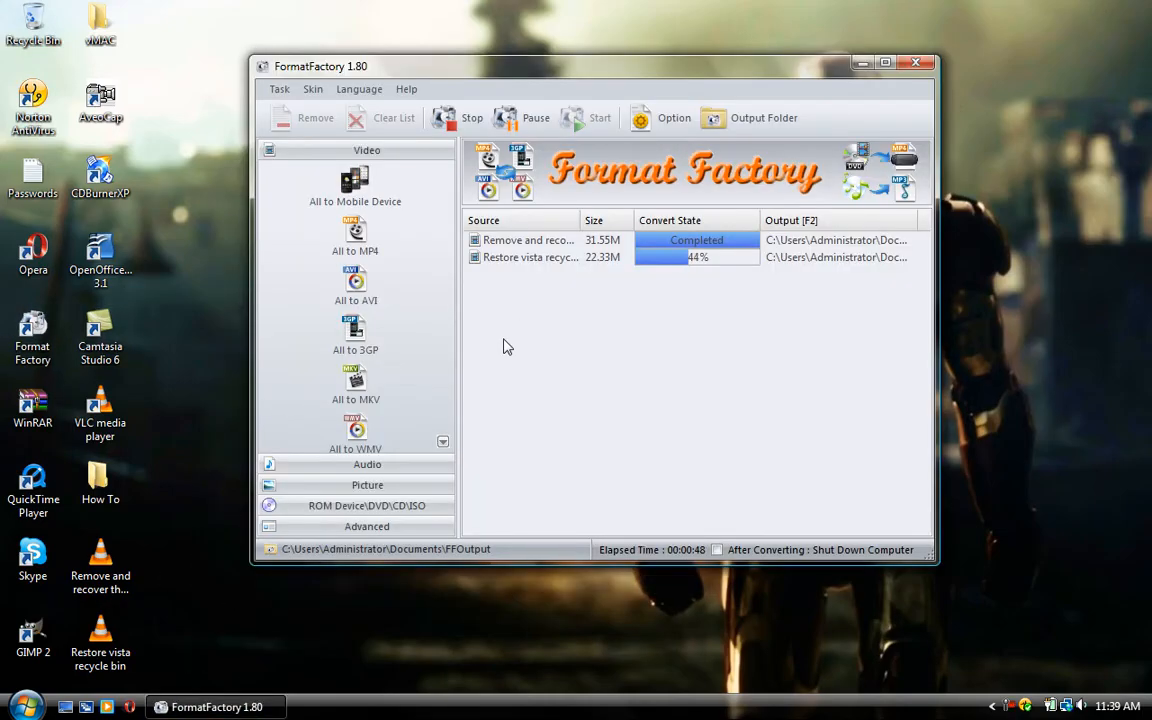
mouse_move(520, 374)
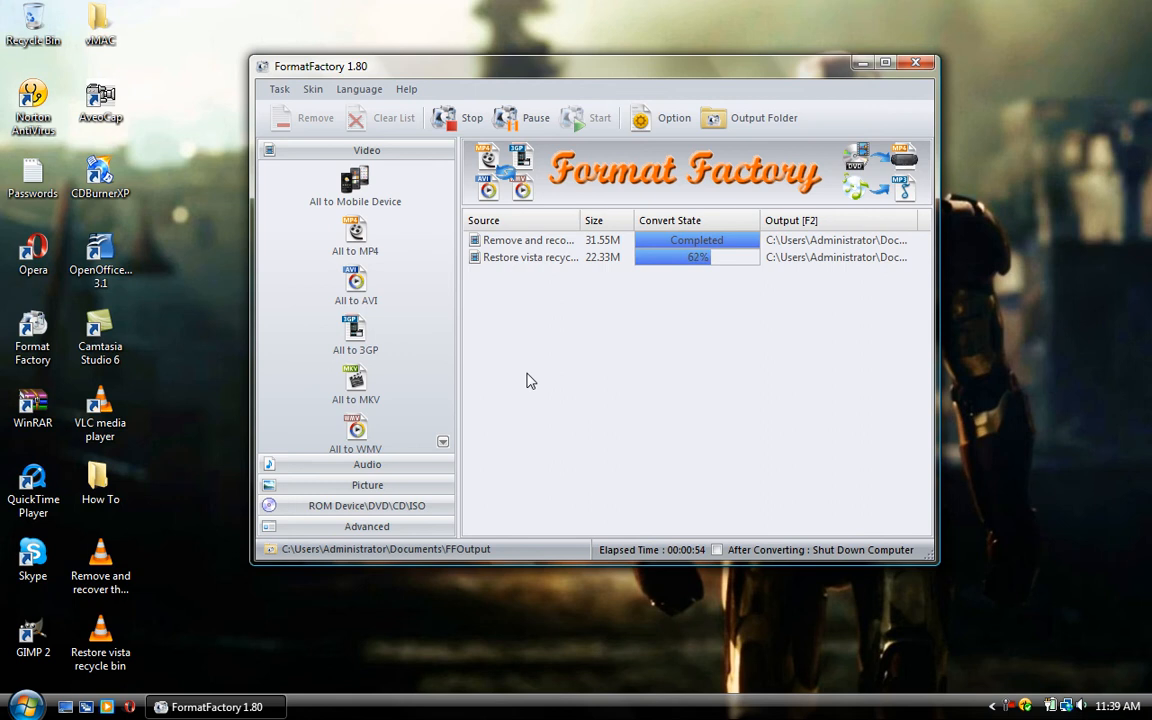
mouse_move(630, 344)
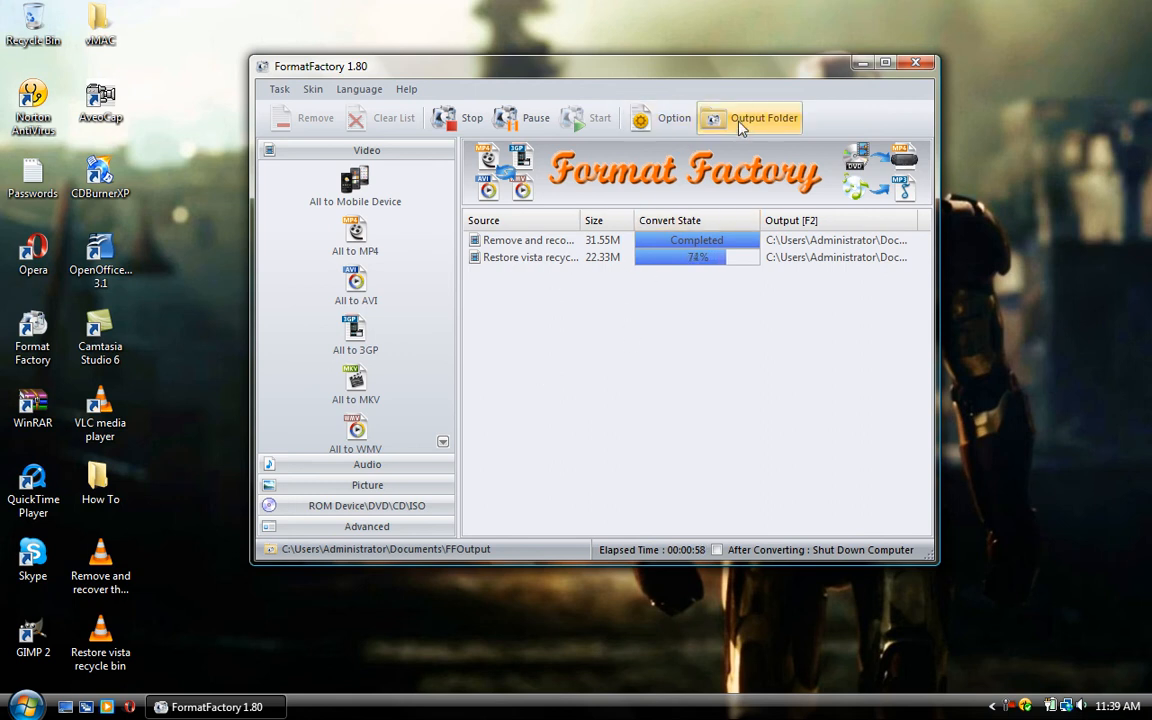
mouse_move(532, 292)
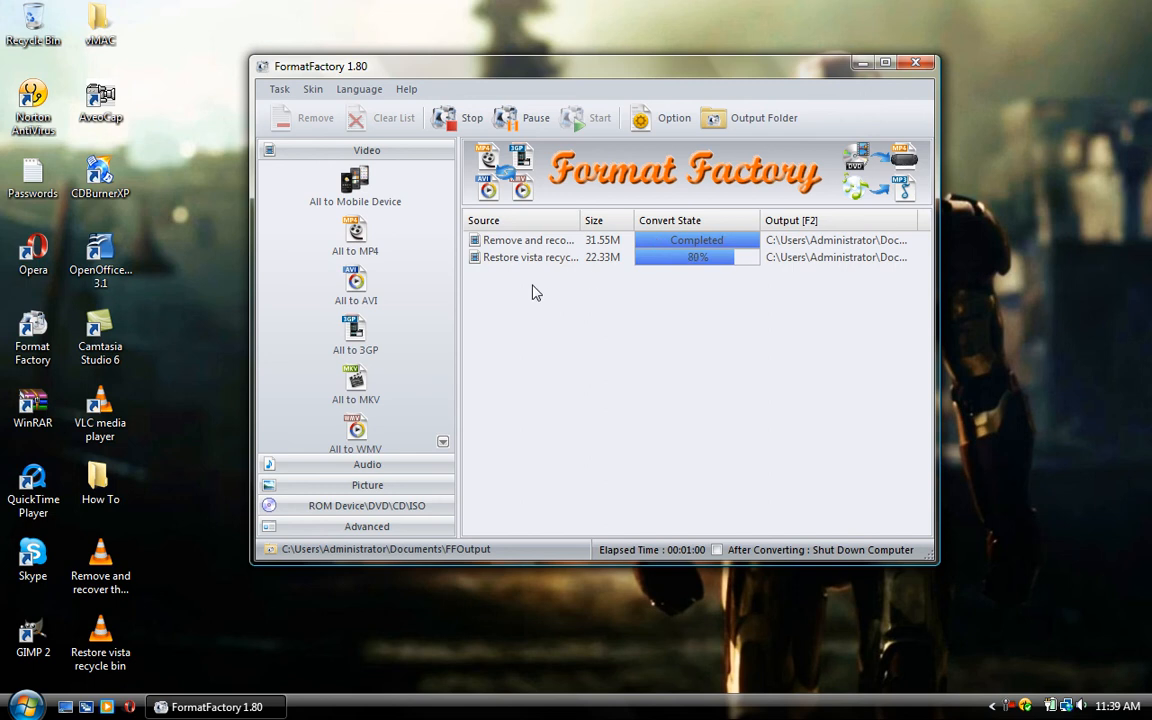
mouse_move(364, 436)
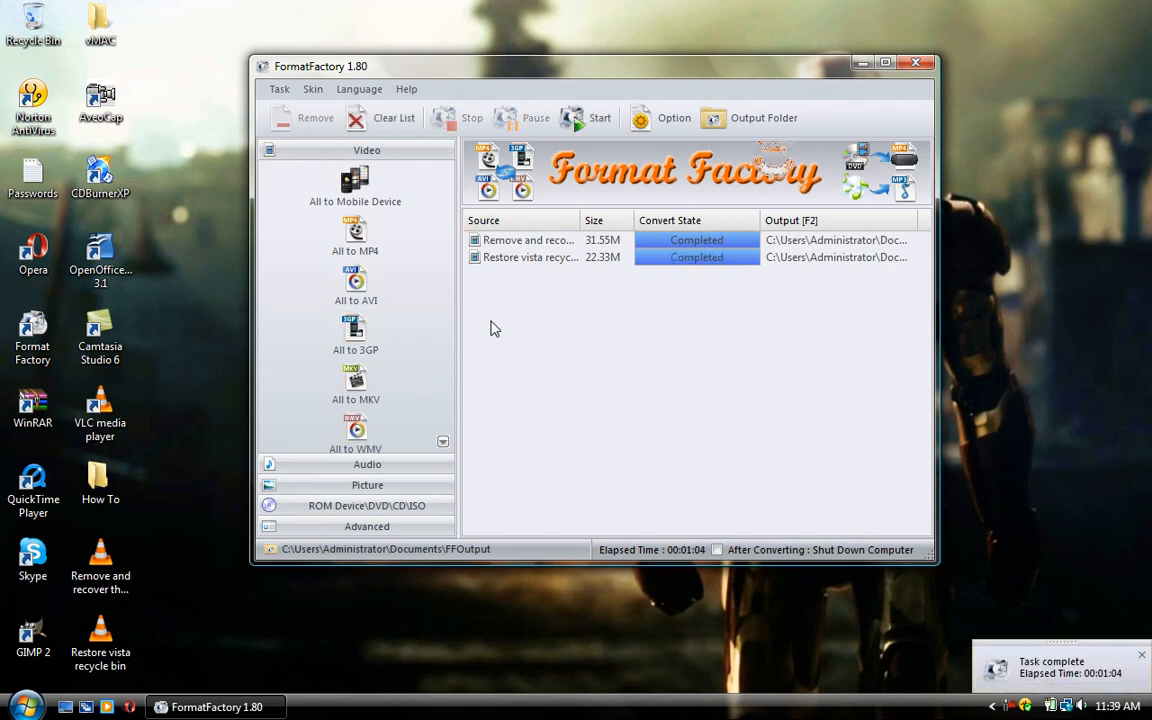
left_click(764, 116)
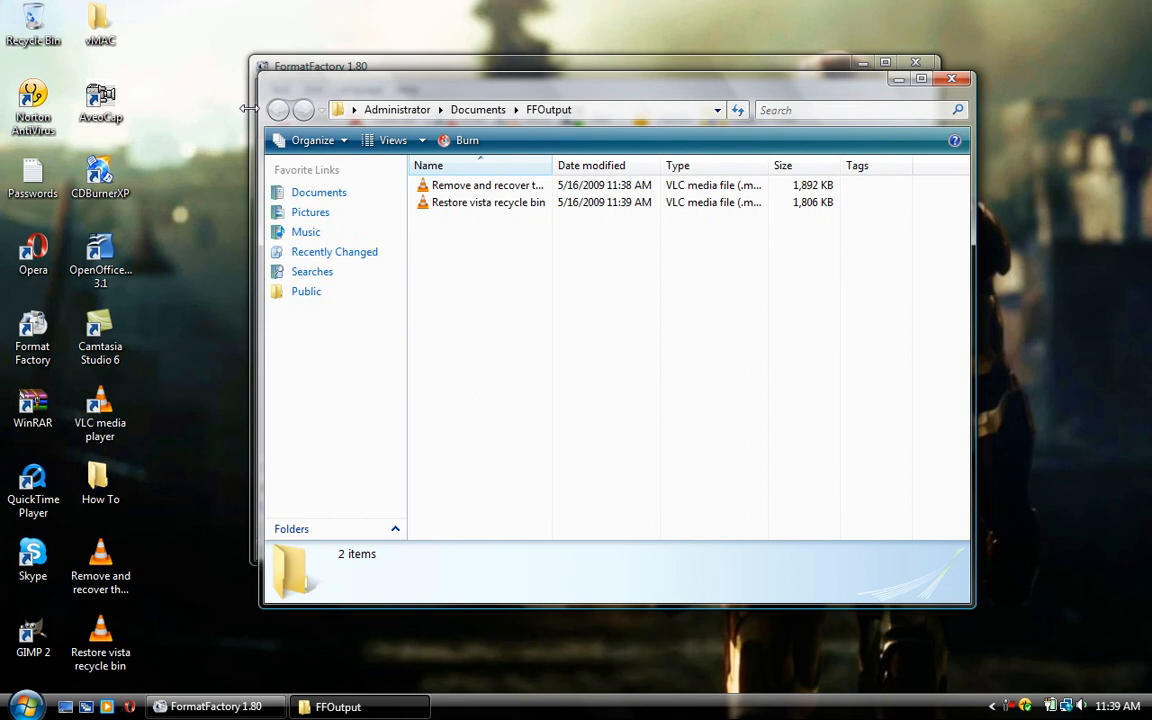
mouse_move(4, 668)
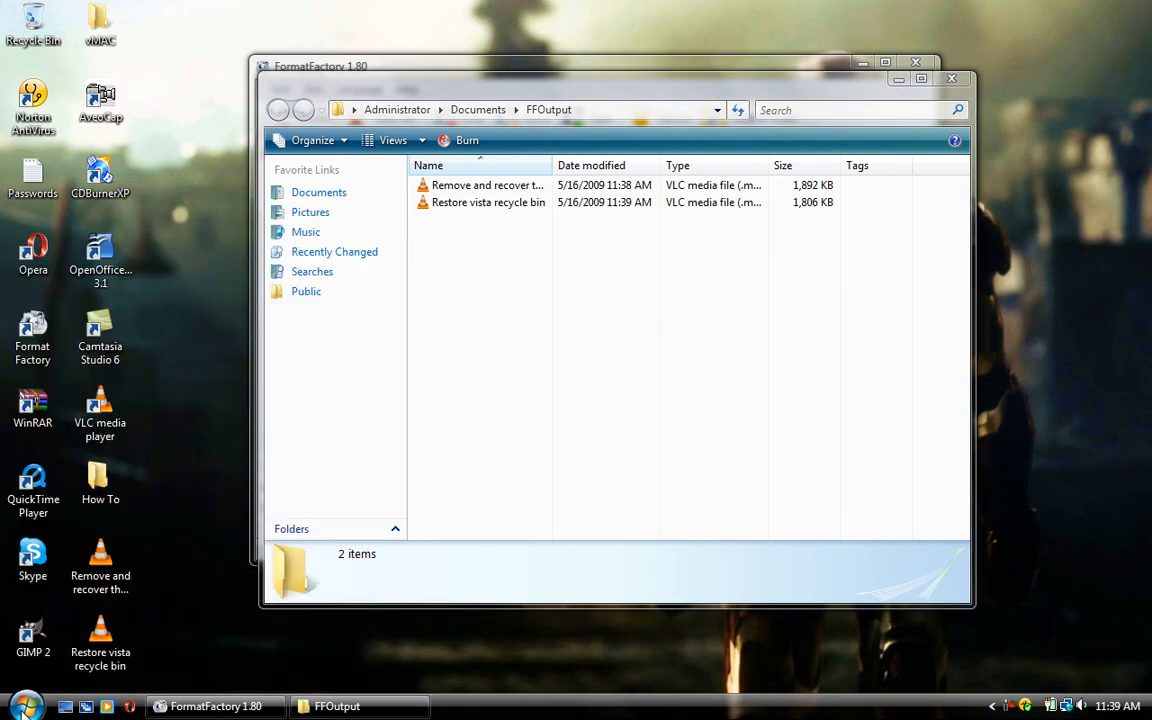
From Start > Administrator > Videos, play the Terminator 4 Trailer in VLC
left_click(20, 704)
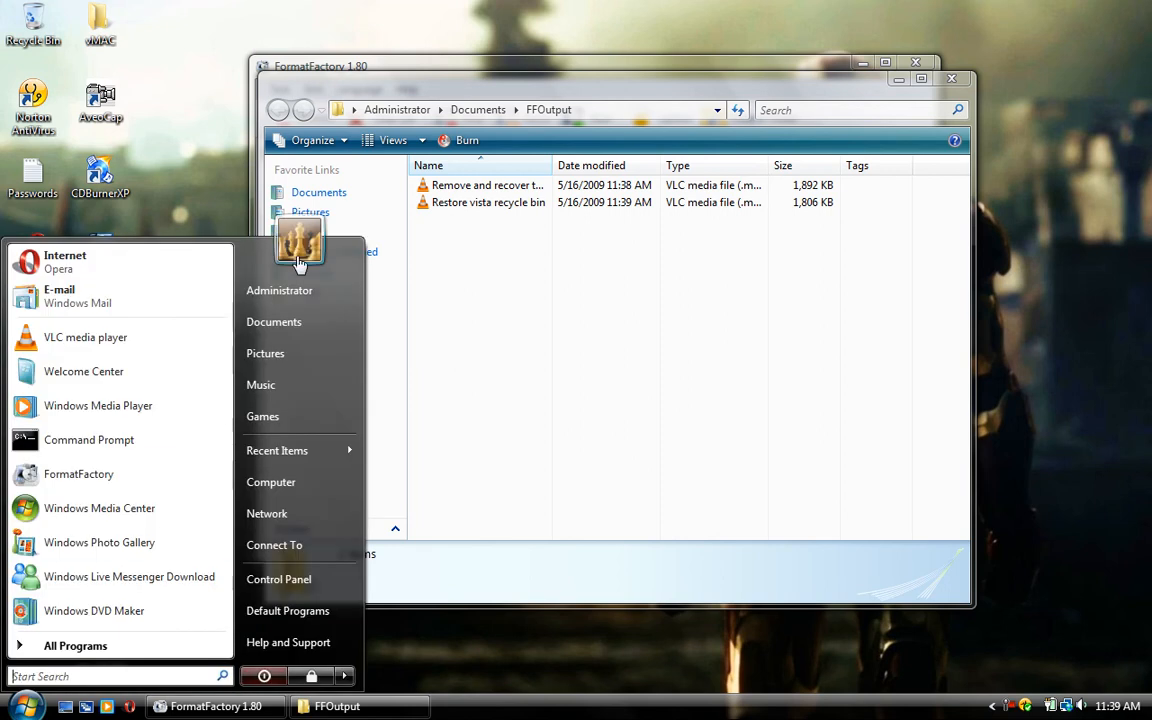
left_click(280, 290)
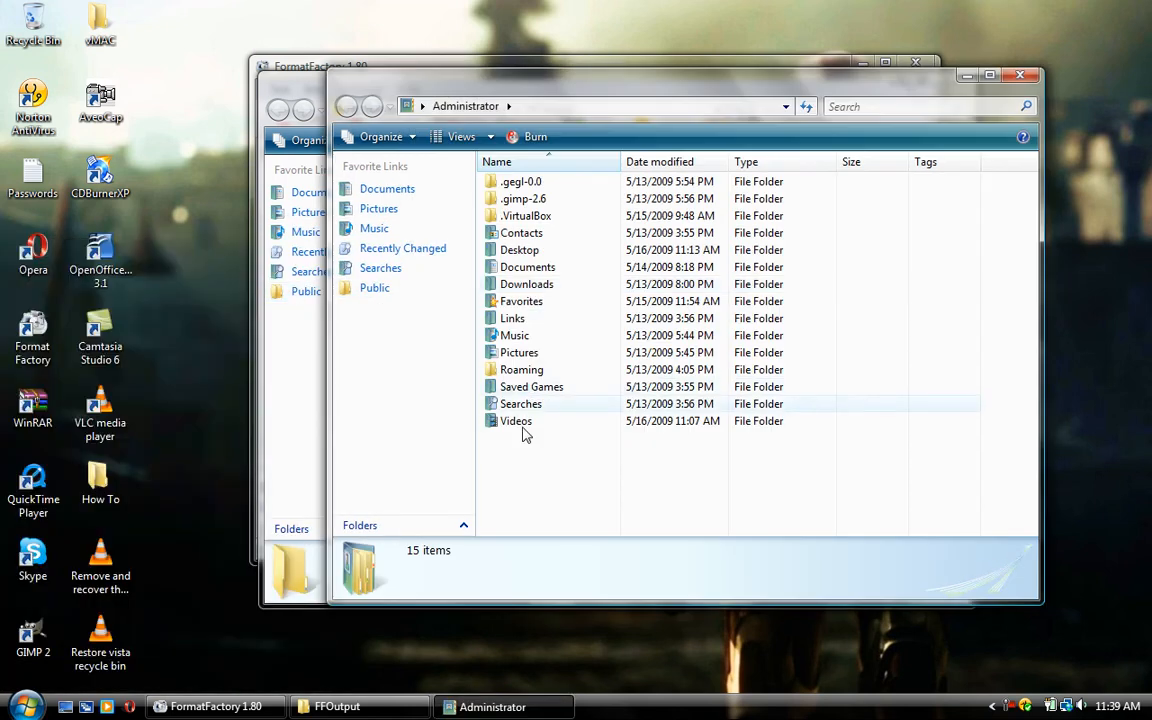
double_click(516, 420)
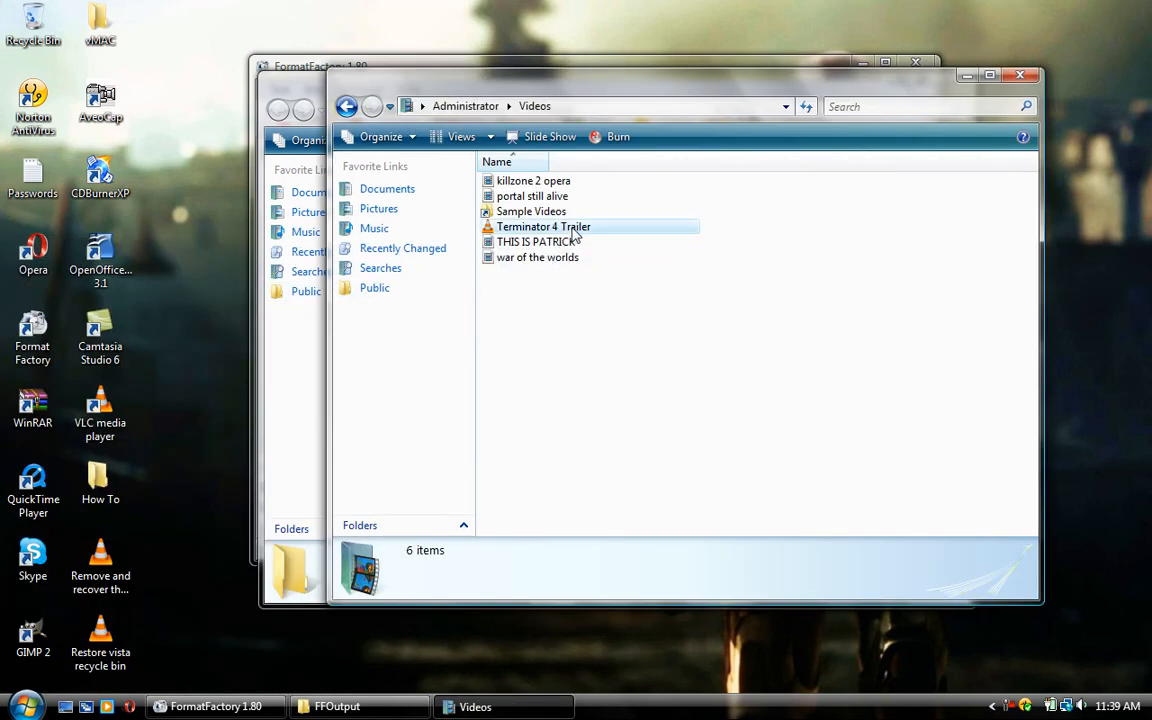
double_click(544, 226)
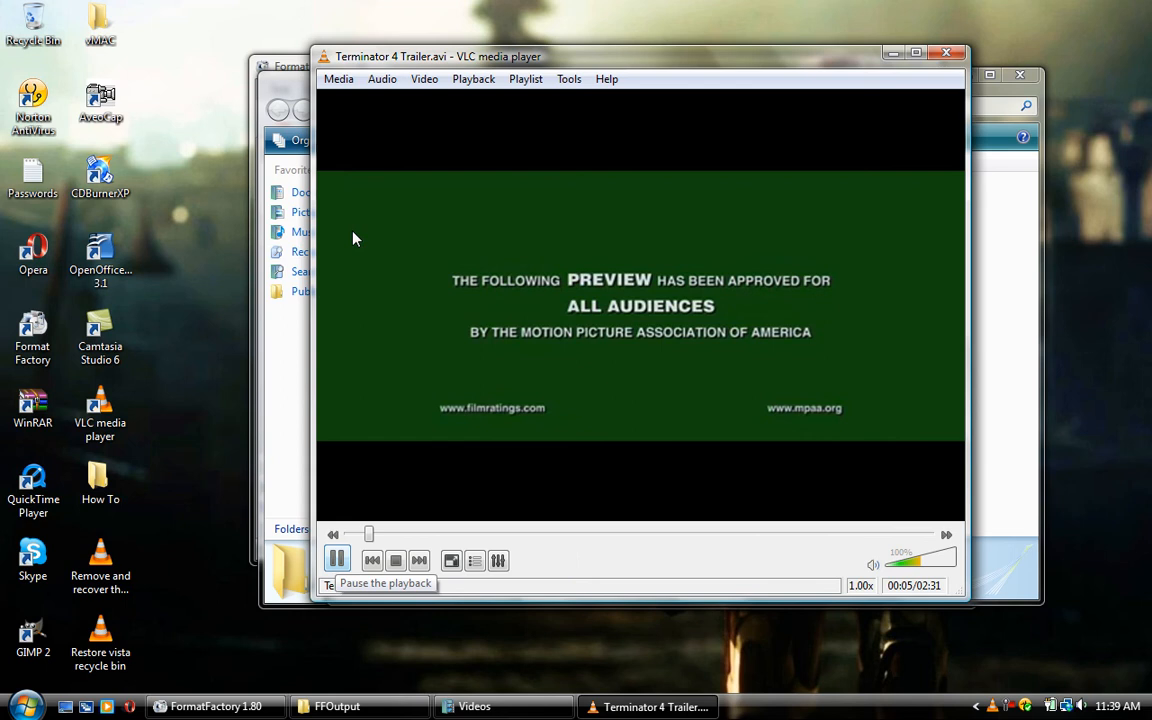
Pause the trailer playback and close VLC media player
left_click(336, 560)
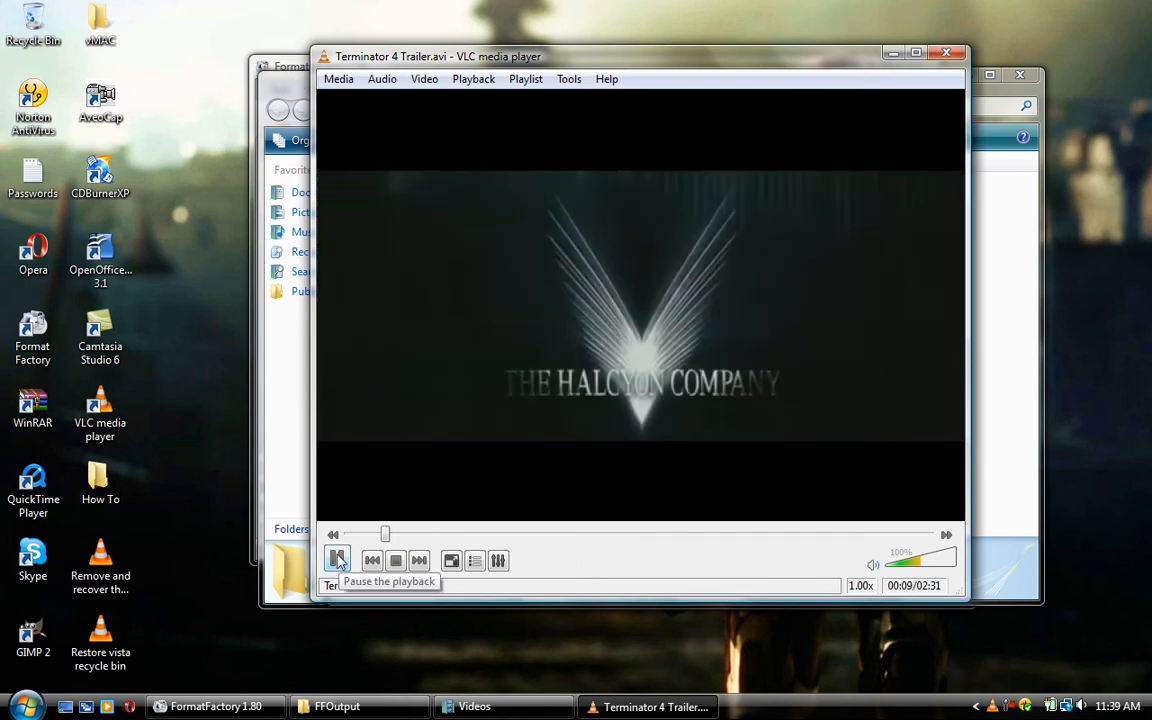
left_click(336, 560)
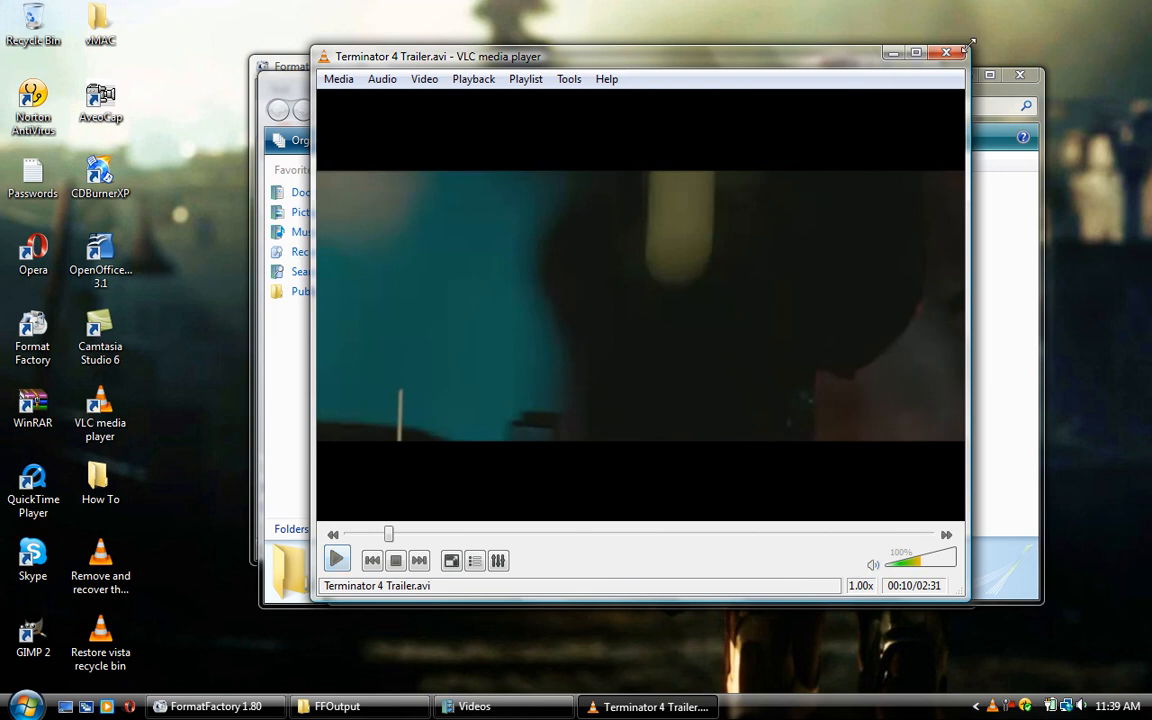
left_click(944, 52)
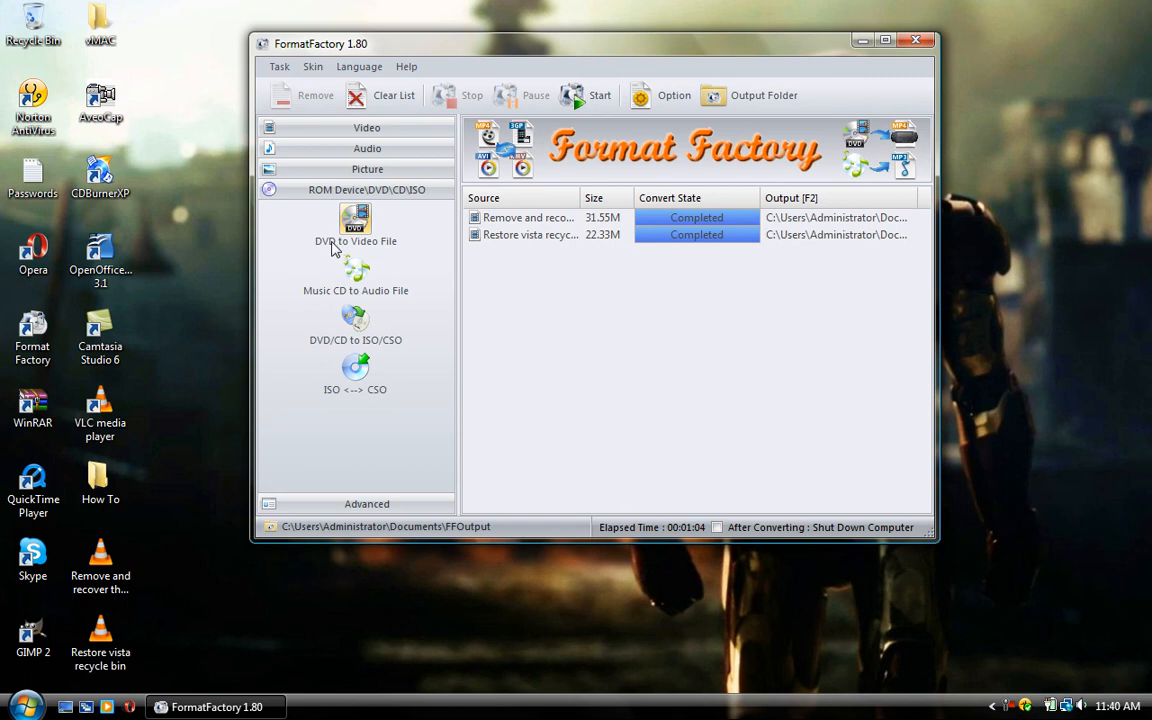
mouse_move(358, 252)
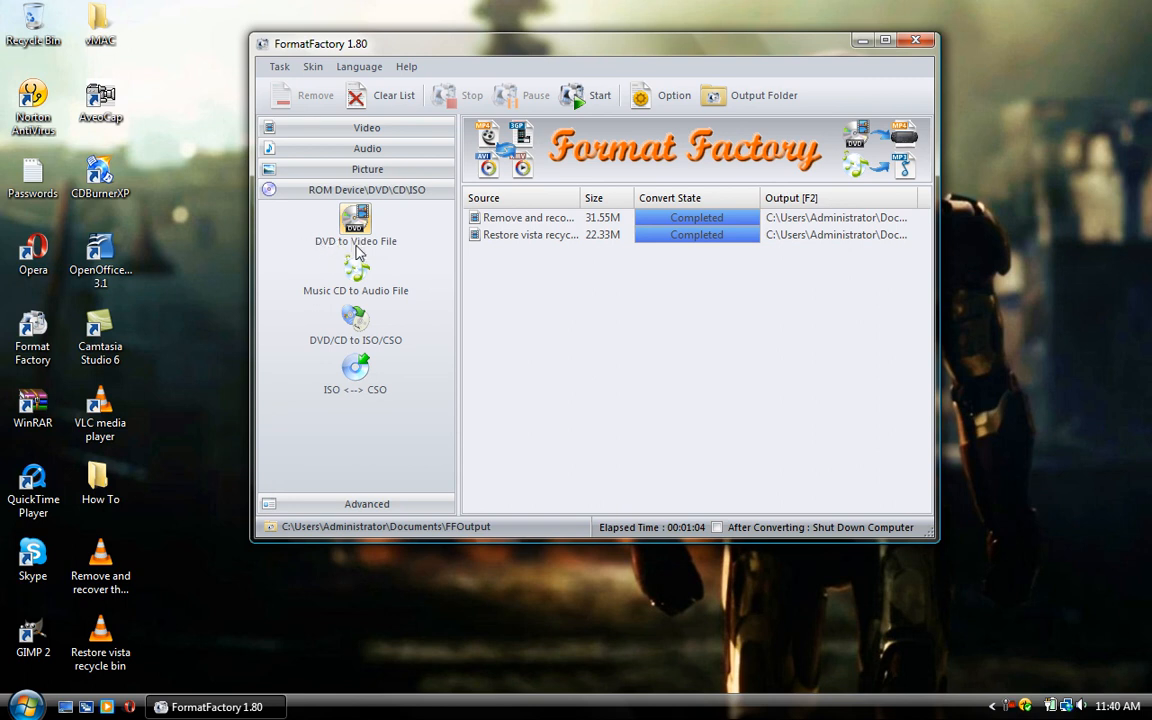
left_click(368, 128)
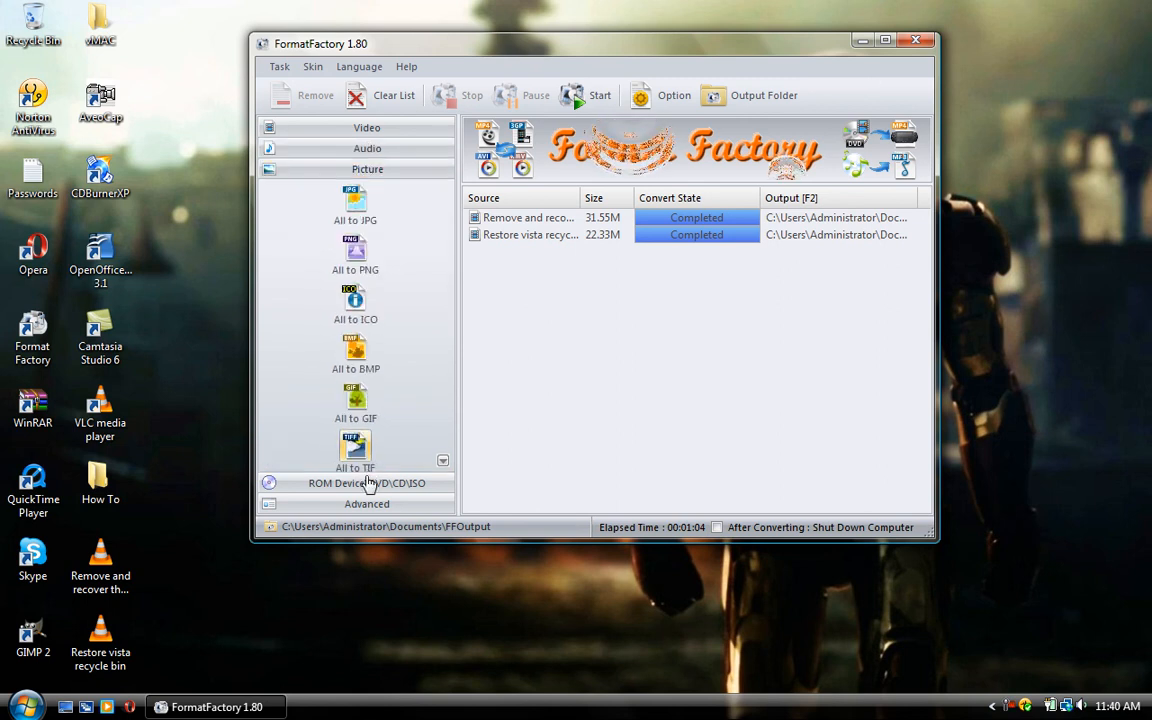
left_click(368, 482)
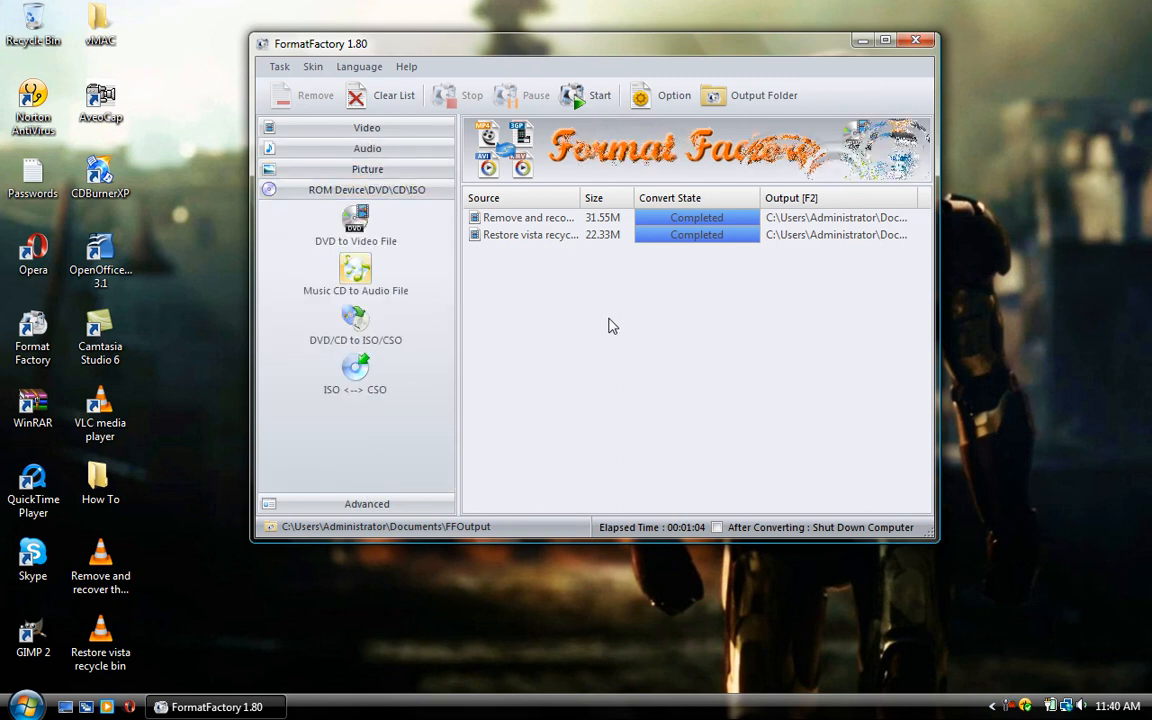
mouse_move(916, 40)
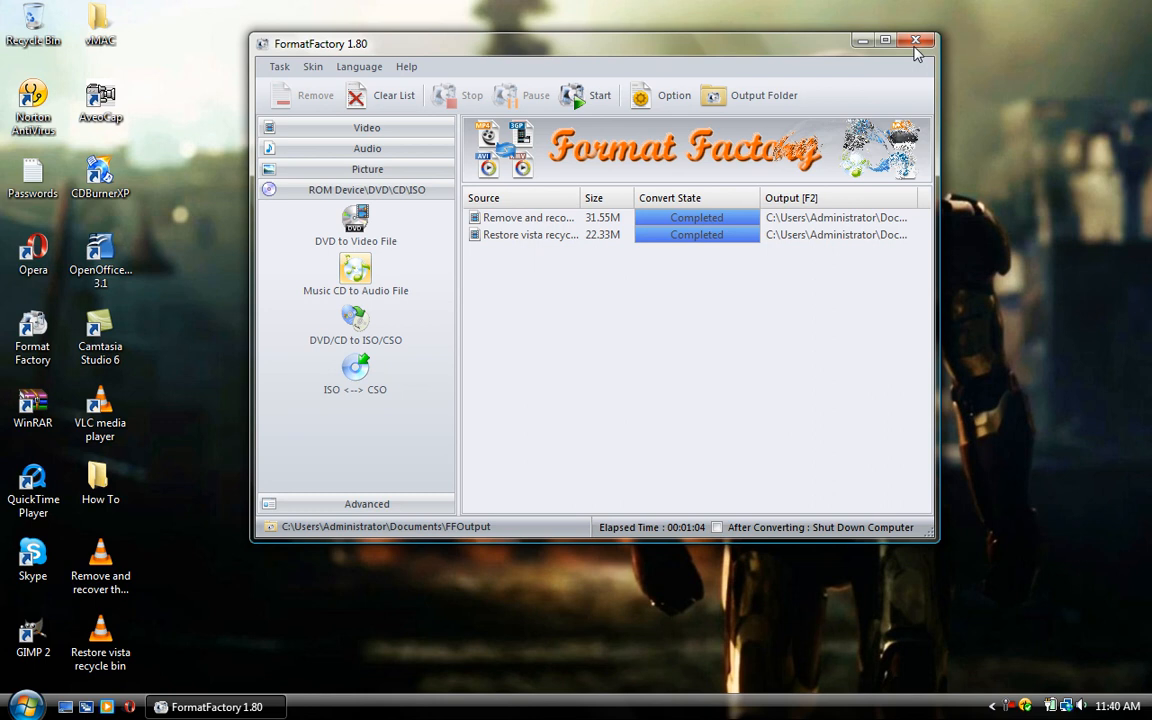